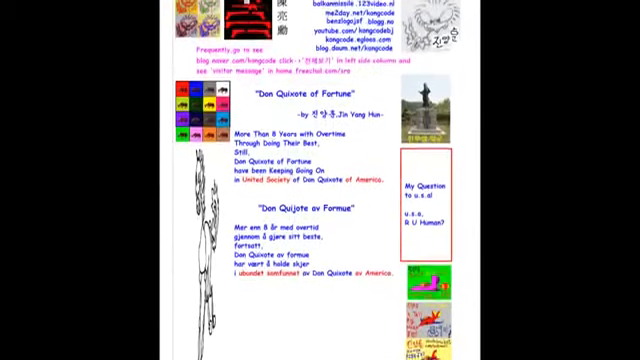
scroll("down", 3)
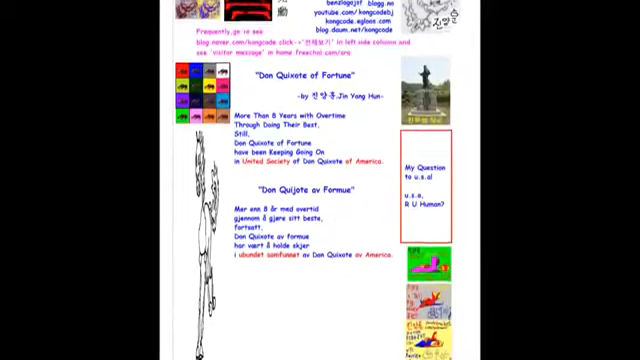